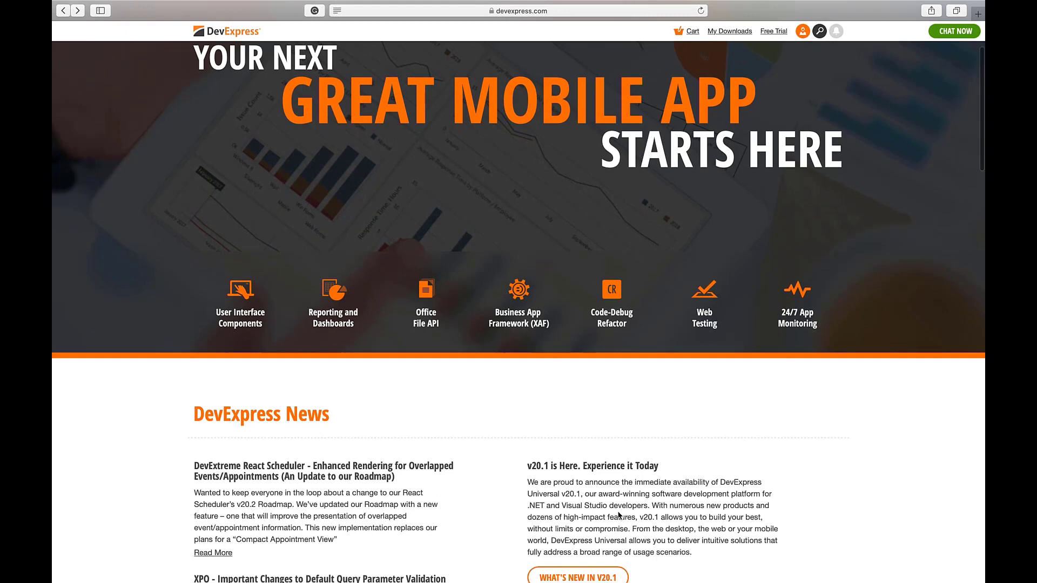
Reach the Xamarin.Forms section of the DevExpress What's New in v20.1 page
scroll("down", 3)
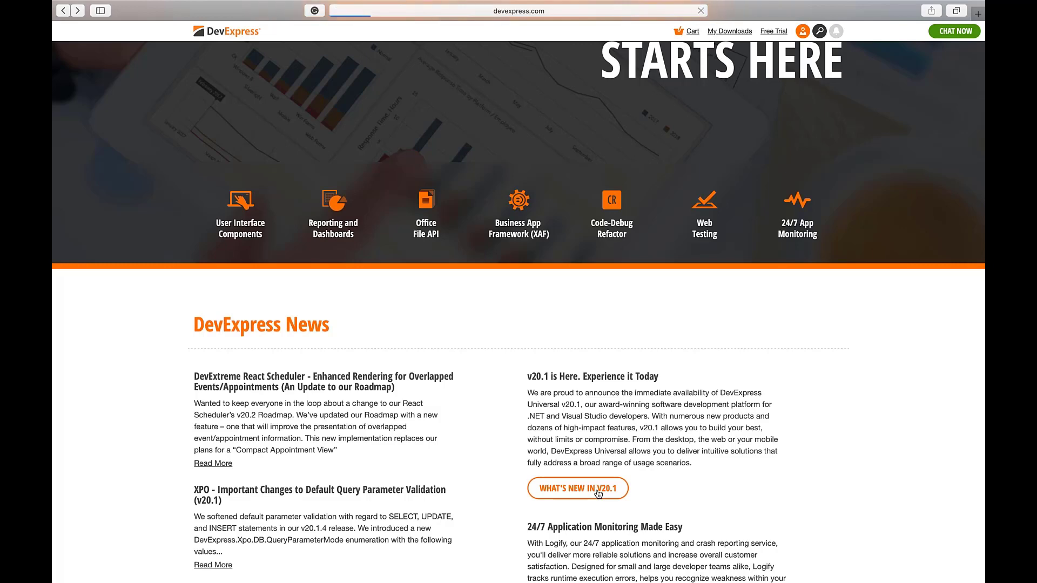
left_click(576, 488)
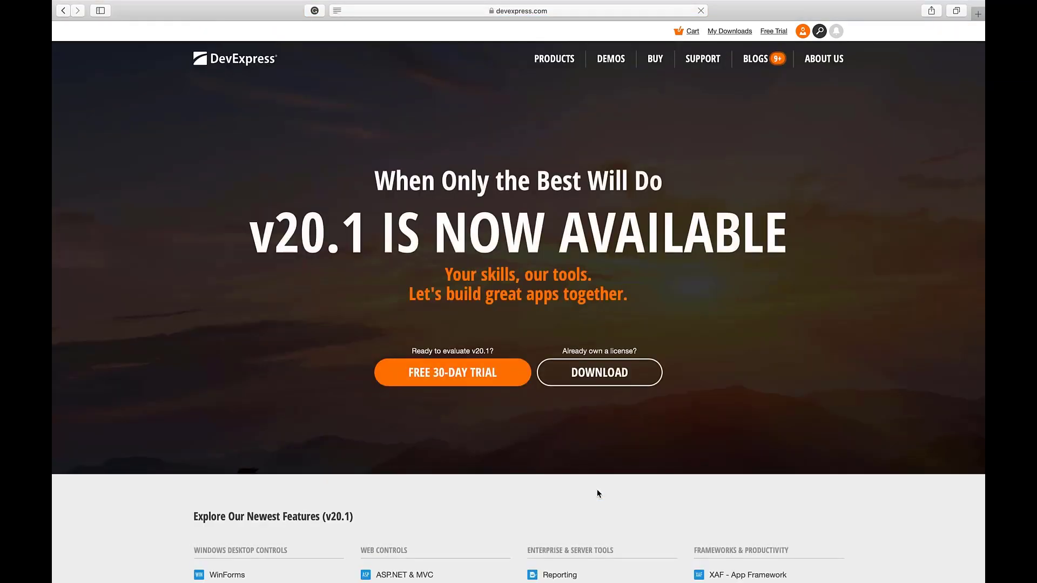
scroll("down", 3)
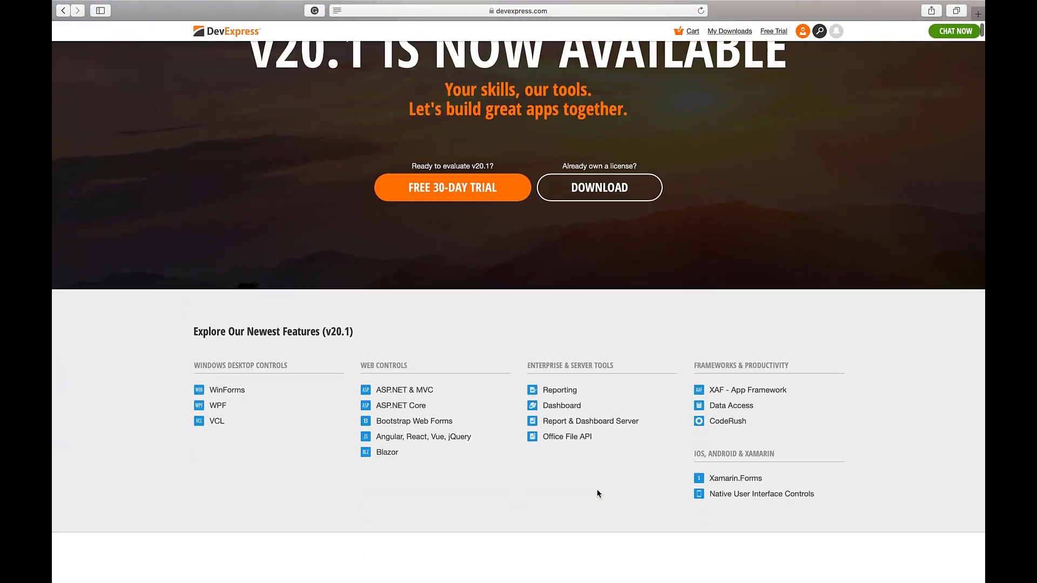
scroll("down", 3)
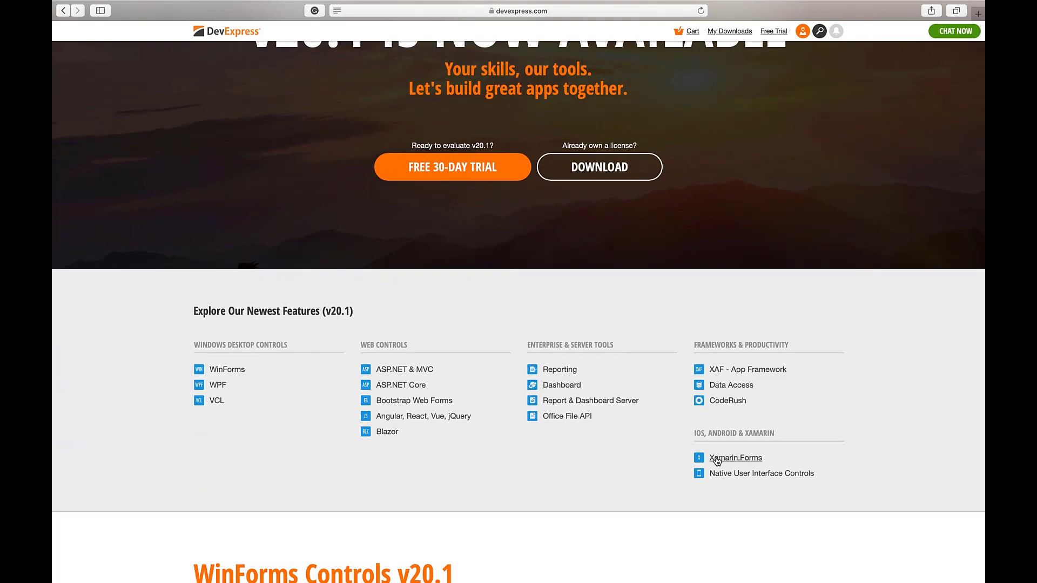
left_click(735, 458)
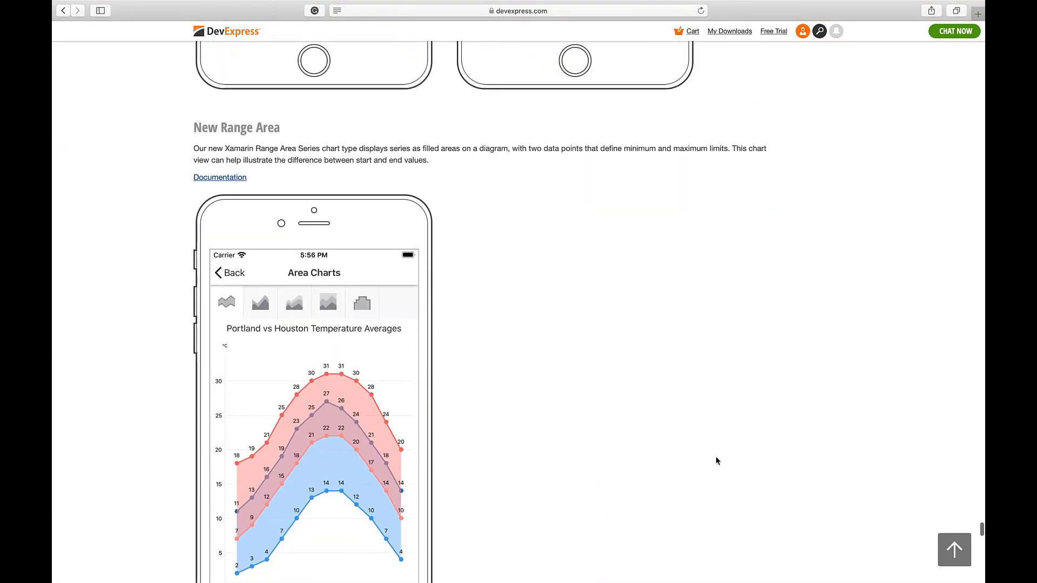
Browse the new Data Form, text, password and button editor announcements
scroll("down", 3)
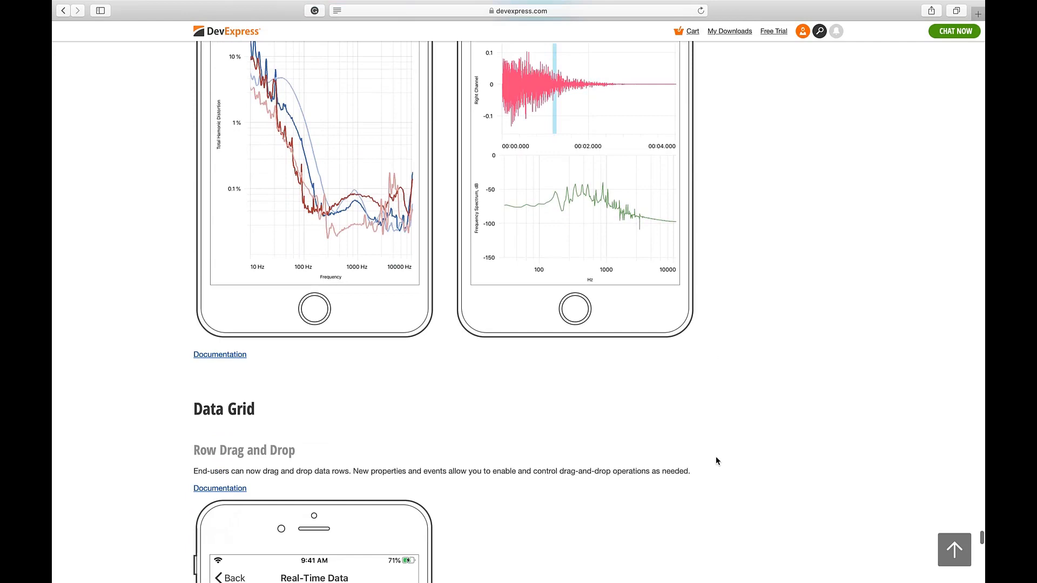
scroll("down", 3)
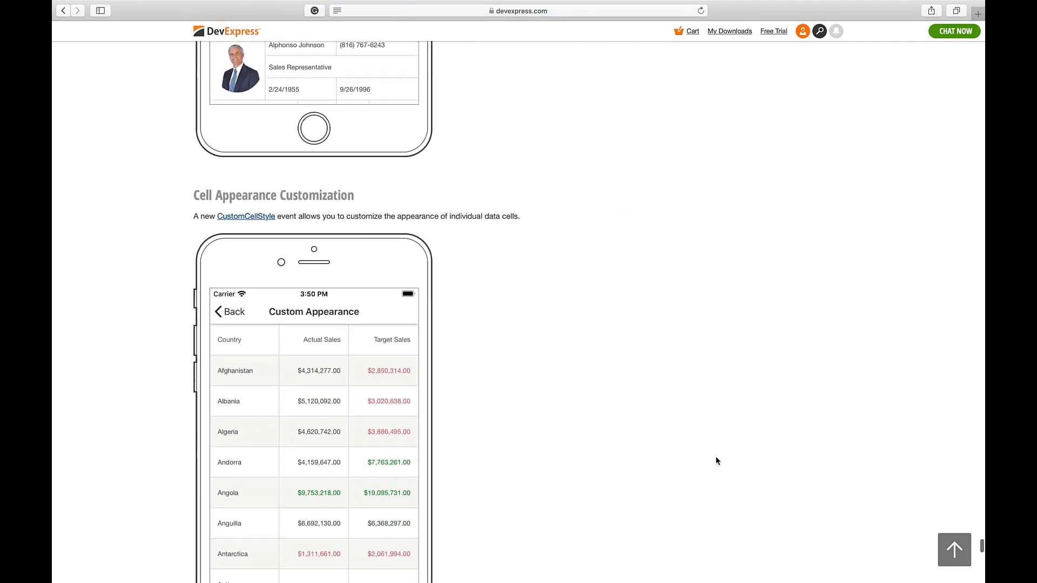
scroll("up", 3)
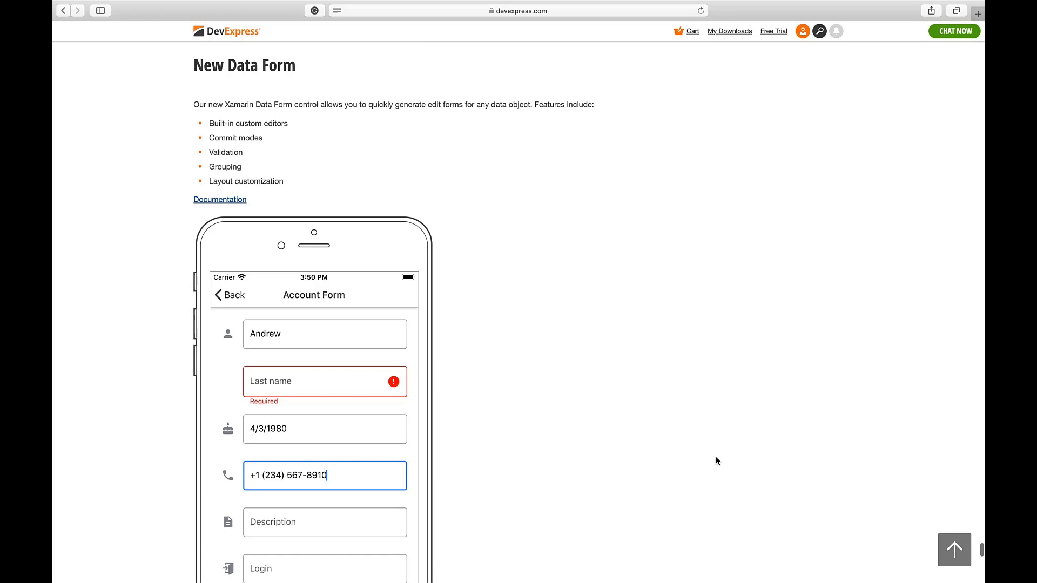
scroll("down", 3)
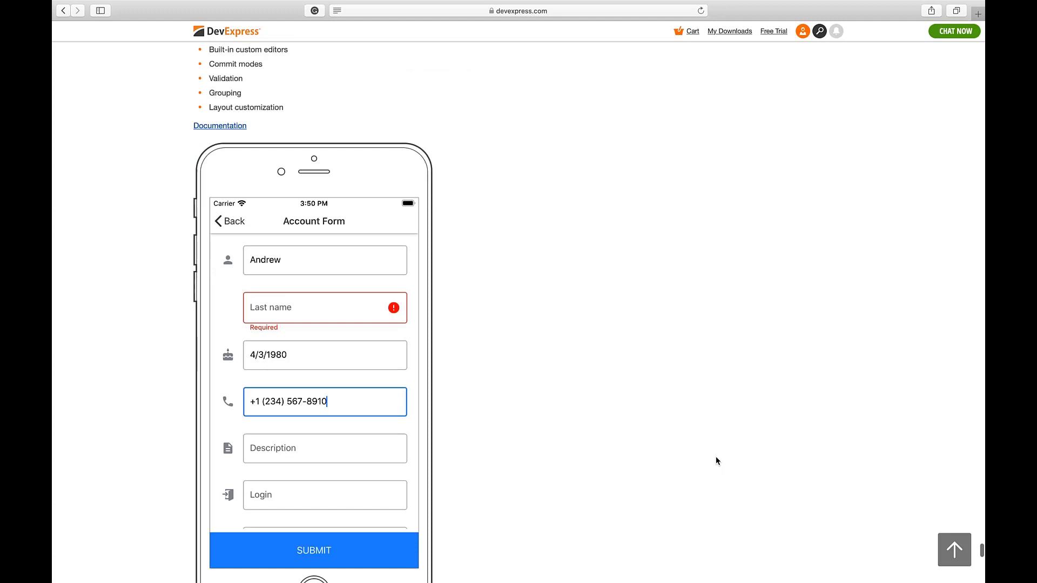
scroll("down", 3)
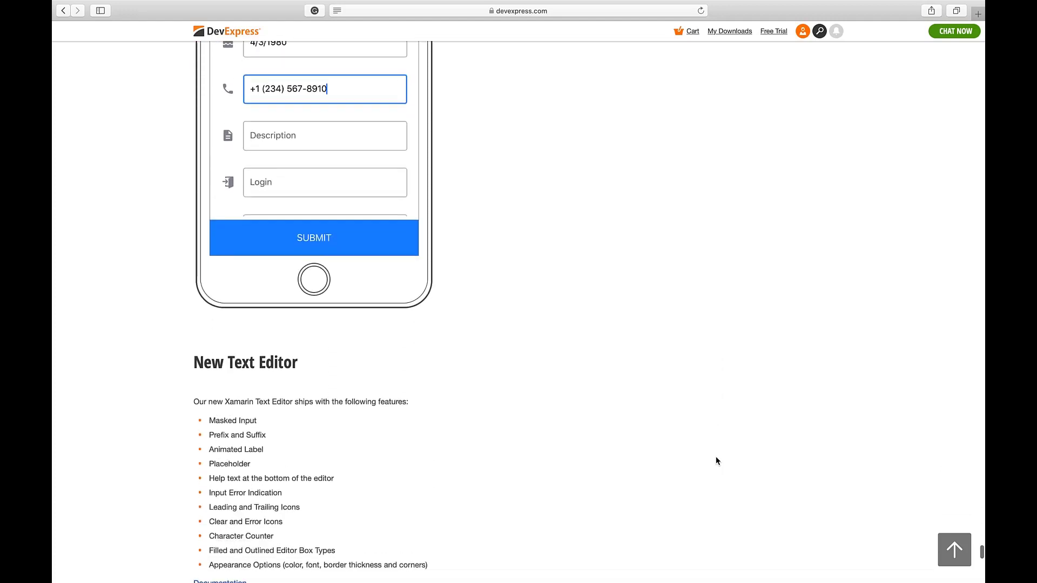
scroll("down", 3)
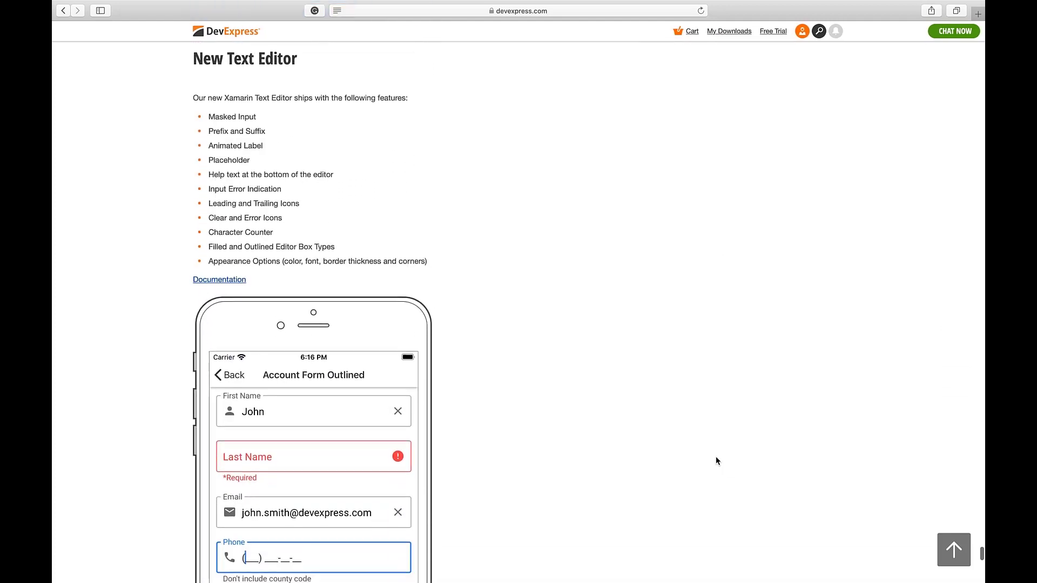
scroll("down", 3)
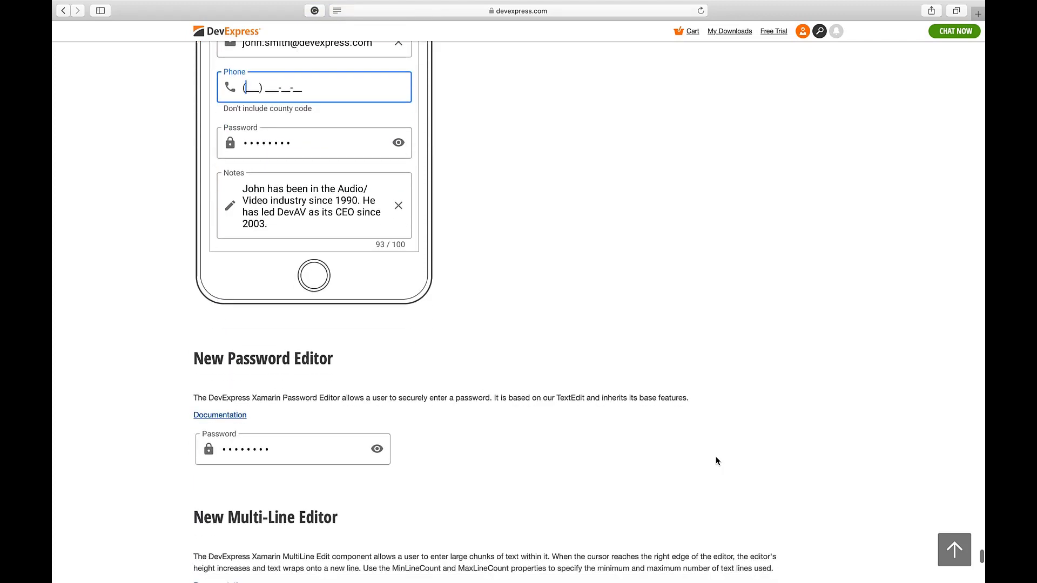
scroll("down", 3)
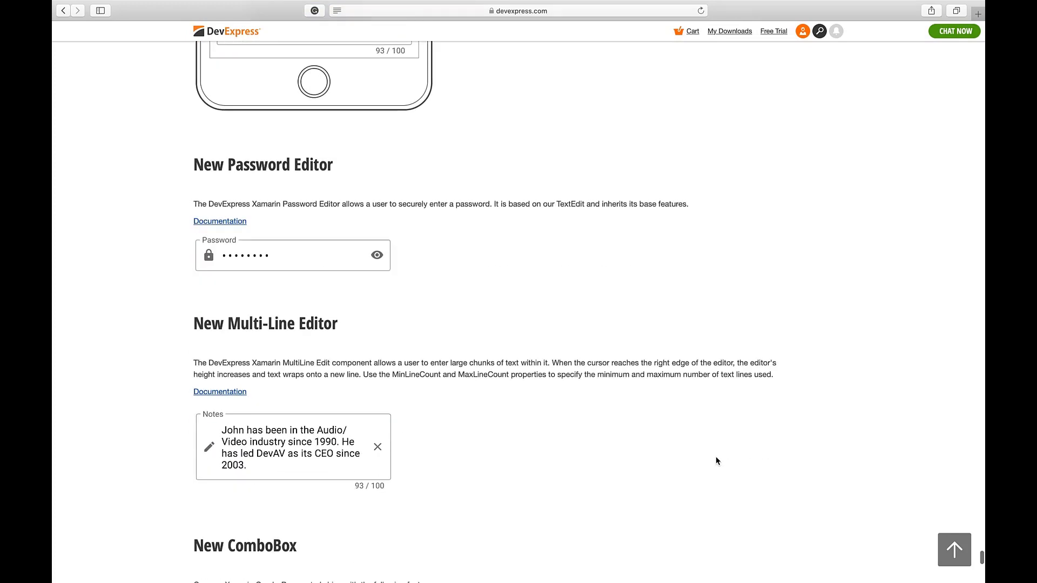
scroll("down", 3)
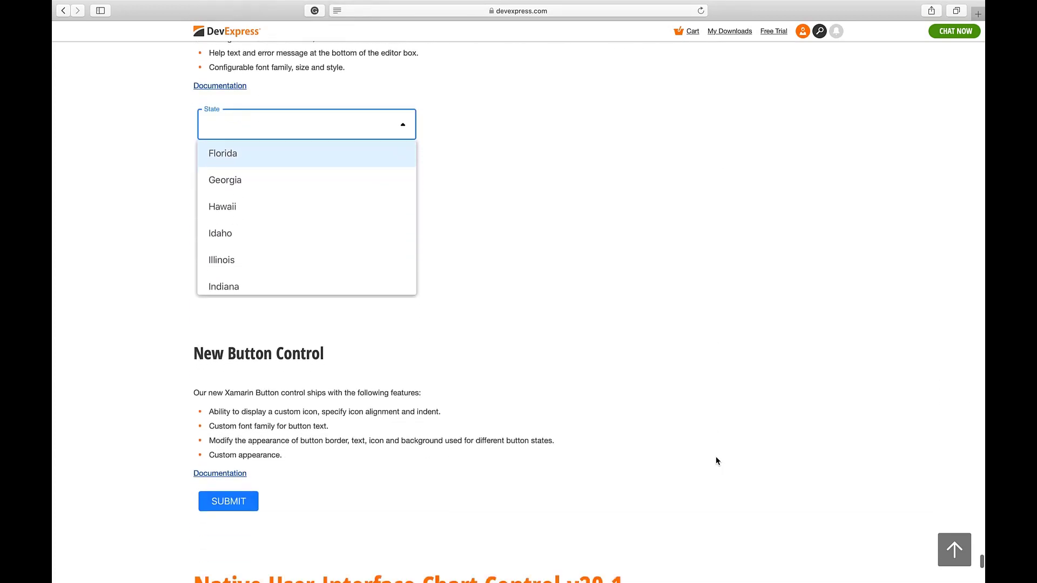
scroll("down", 3)
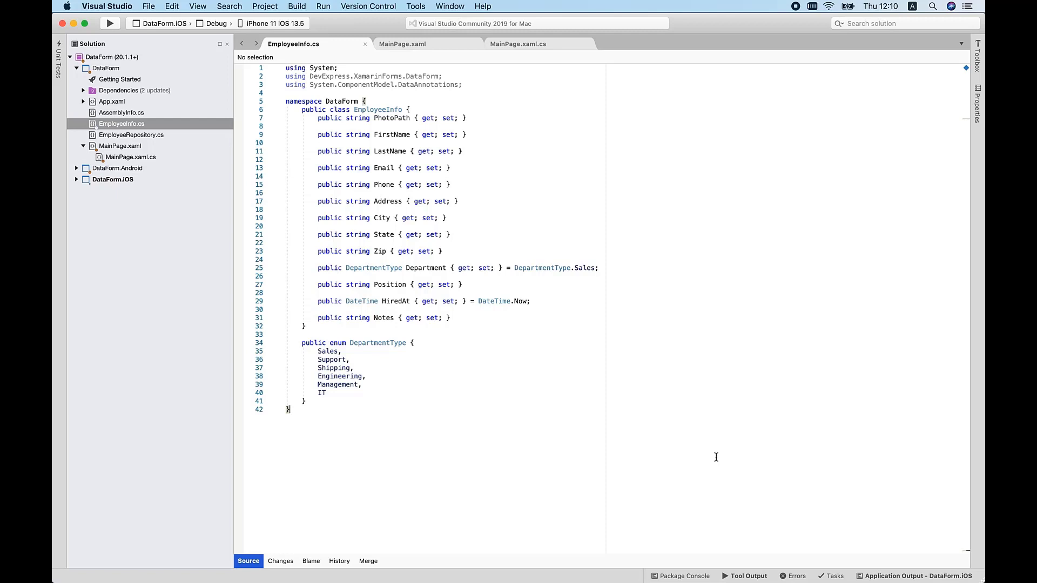
mouse_move(378, 109)
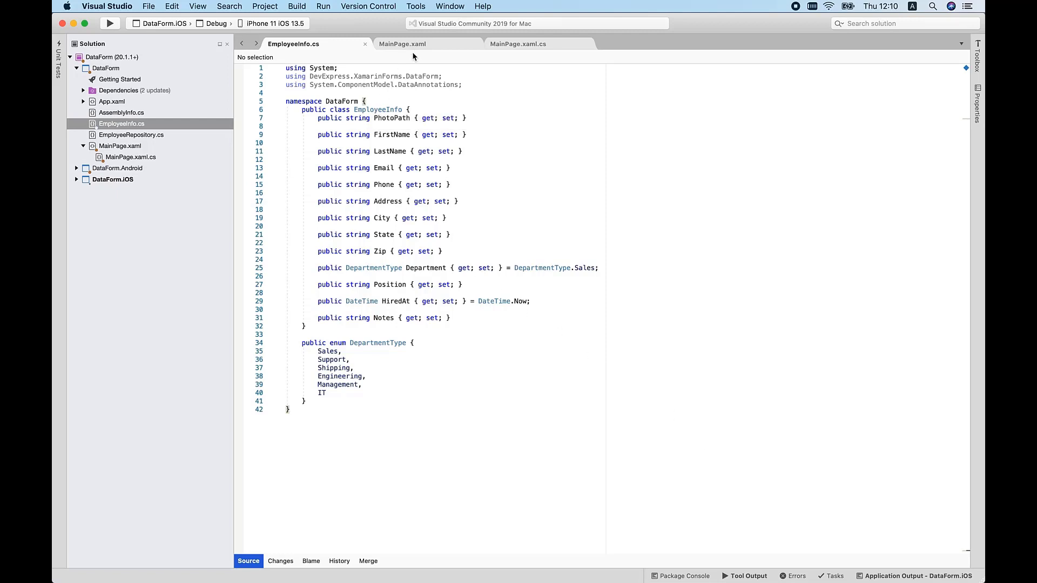
Assign dataForm.DataObject = new EmployeeInfo(); in MainPage's constructor and run the iOS app
left_click(403, 43)
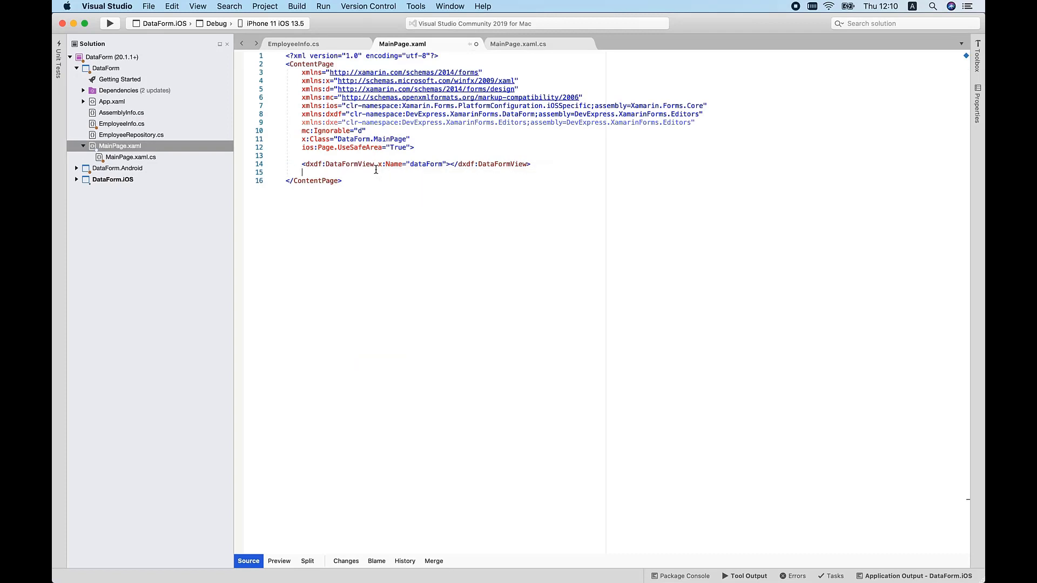
left_click(519, 43)
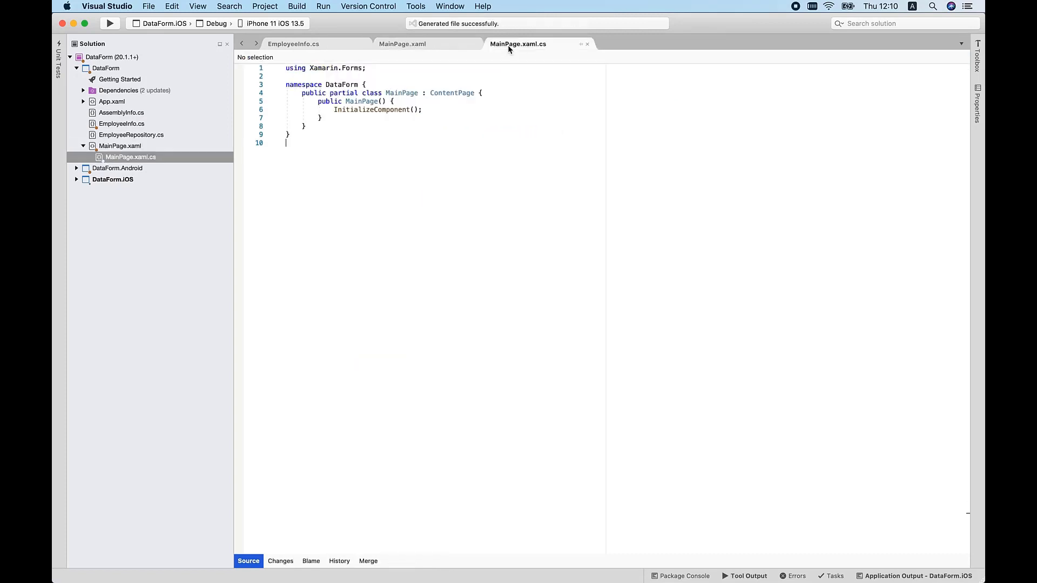
type("dataForm.DataObject = new EmployeeInfo();")
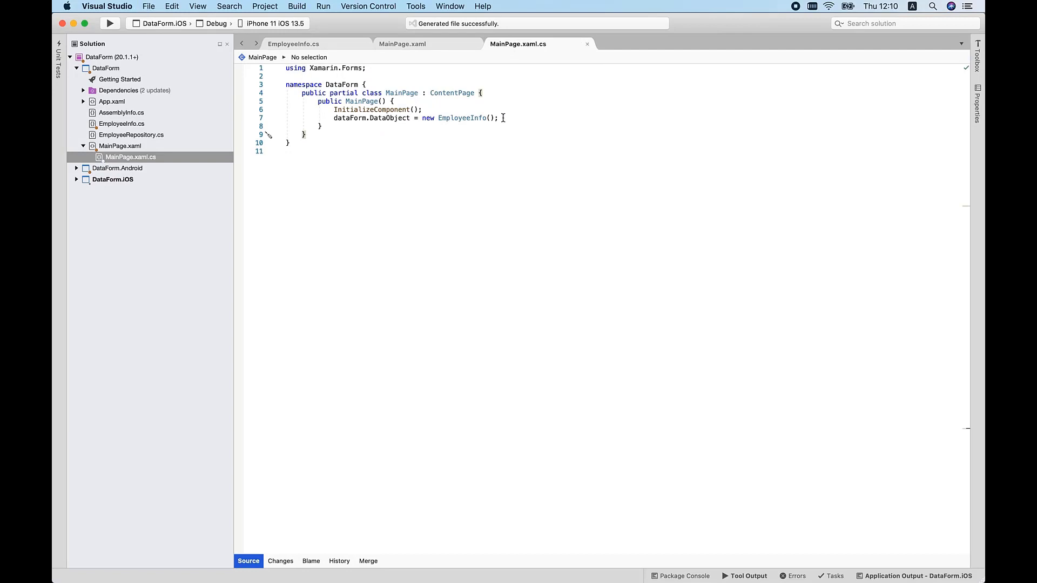
left_click(109, 22)
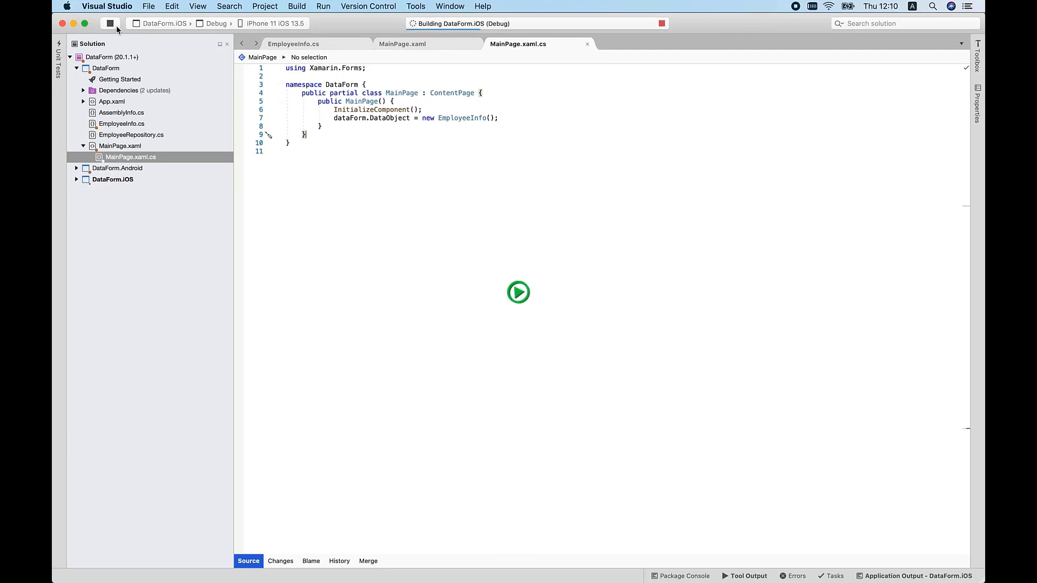
Try editing the FirstName field in the auto-generated form and dismiss the keyboard
left_click(518, 292)
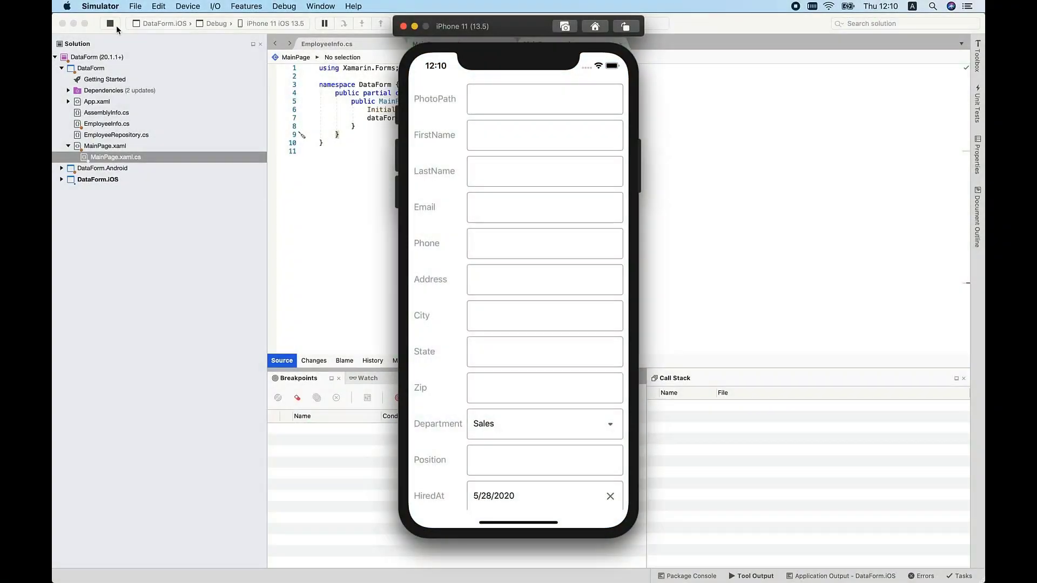
left_click(544, 135)
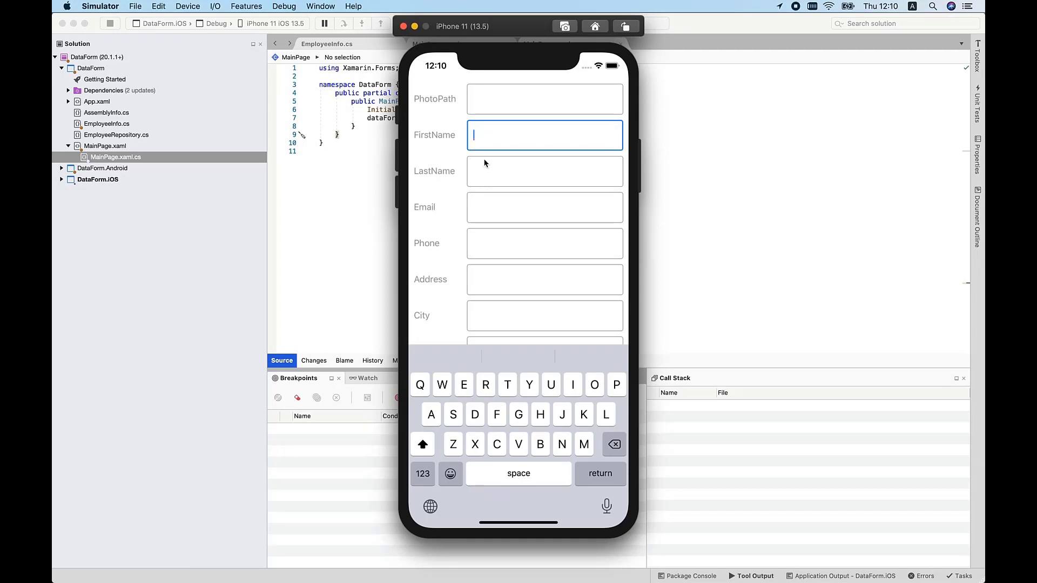
mouse_move(597, 455)
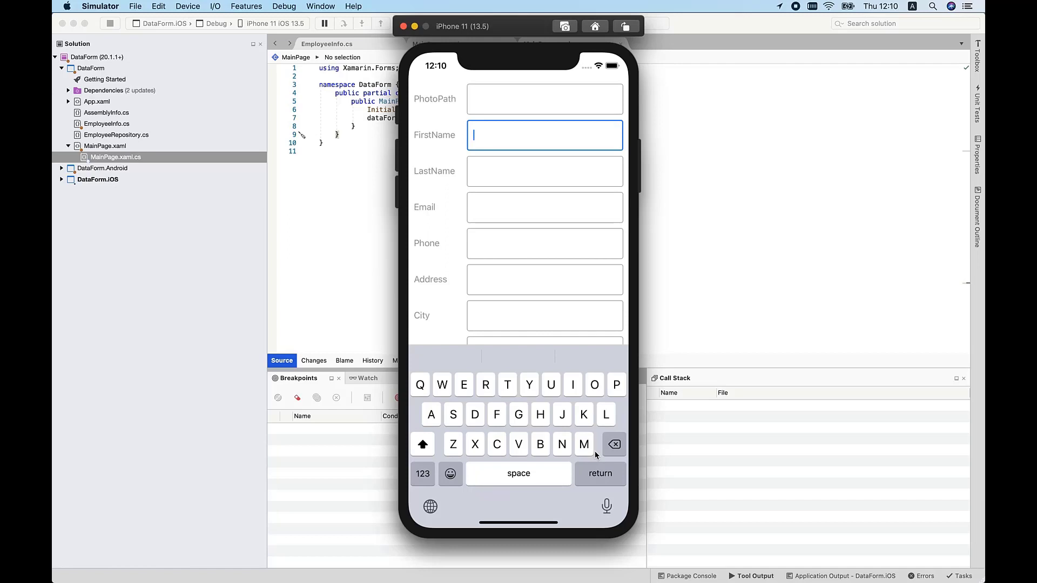
mouse_move(600, 473)
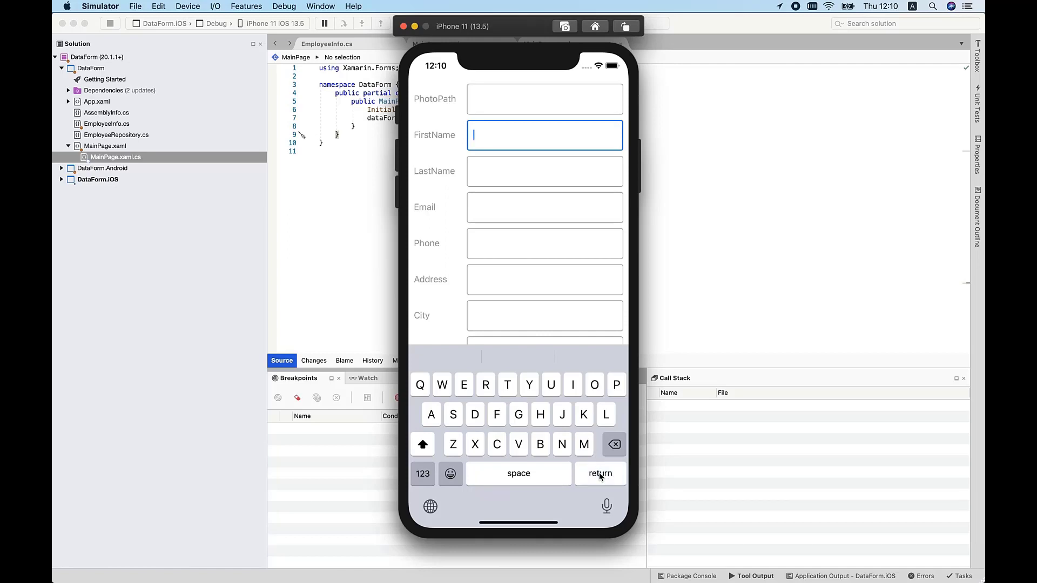
left_click(600, 473)
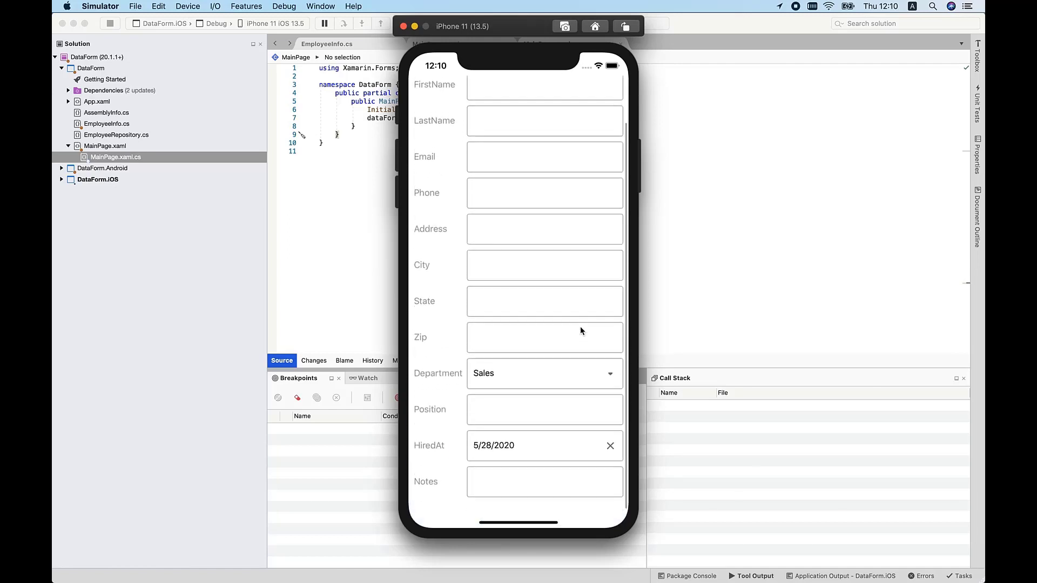
Review the lower fields, keeping Department as Sales after viewing its choices
left_click(543, 373)
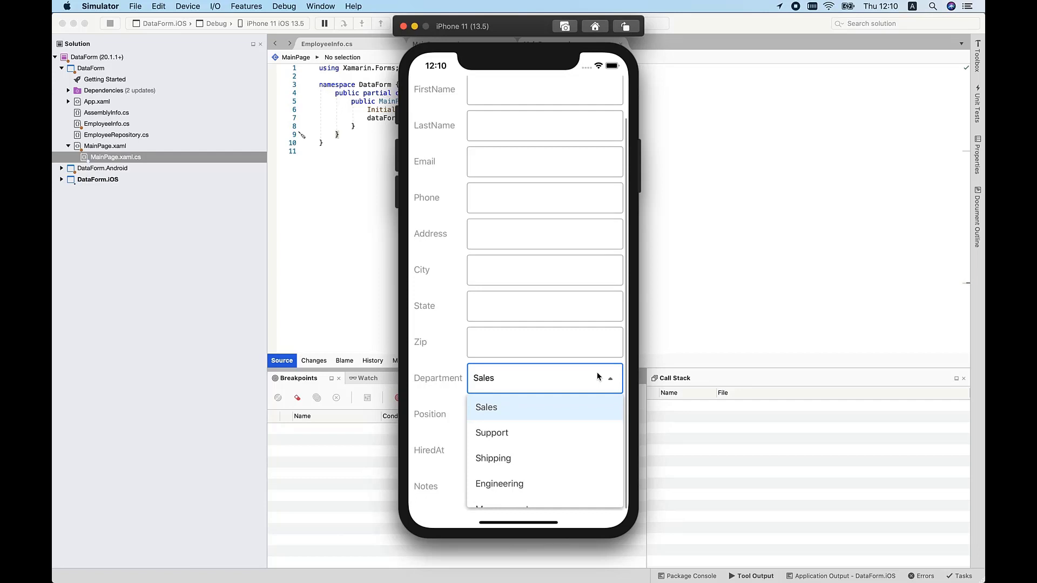
left_click(486, 407)
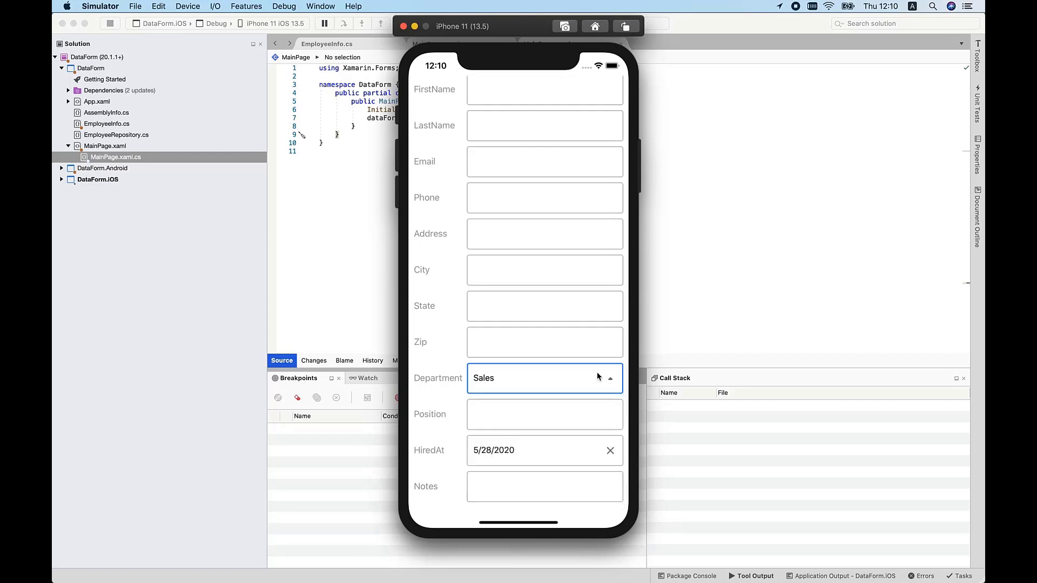
left_click(536, 451)
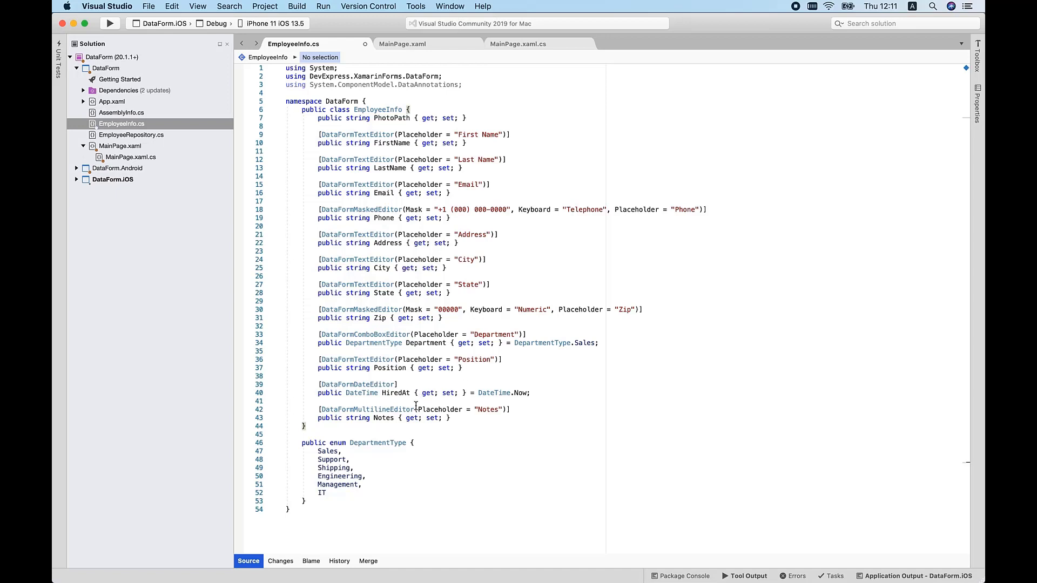
Review the DataFormMultilineEditor attribute with Notes placeholder on the Notes property
left_click(367, 409)
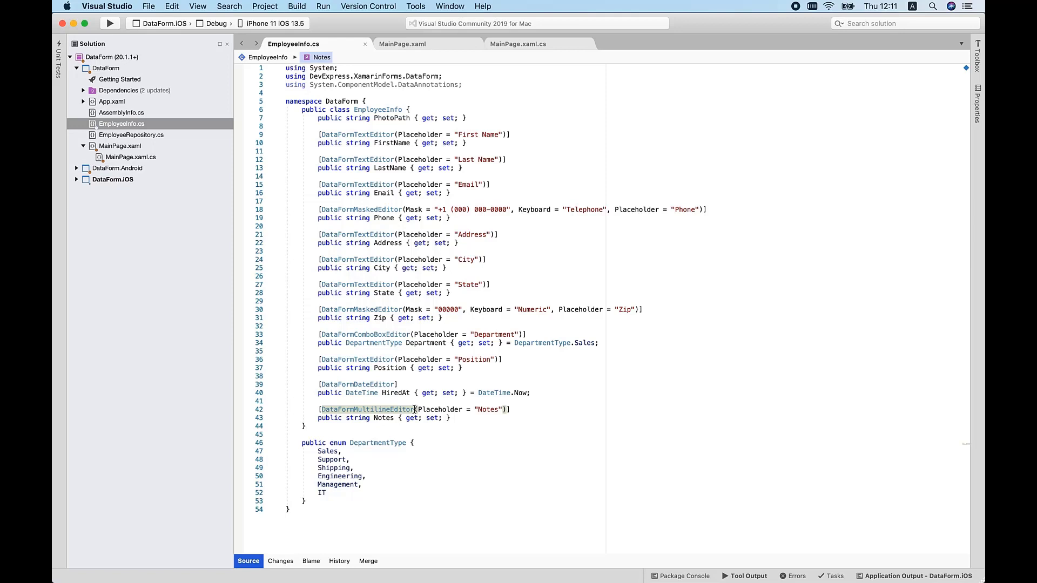
mouse_move(409, 389)
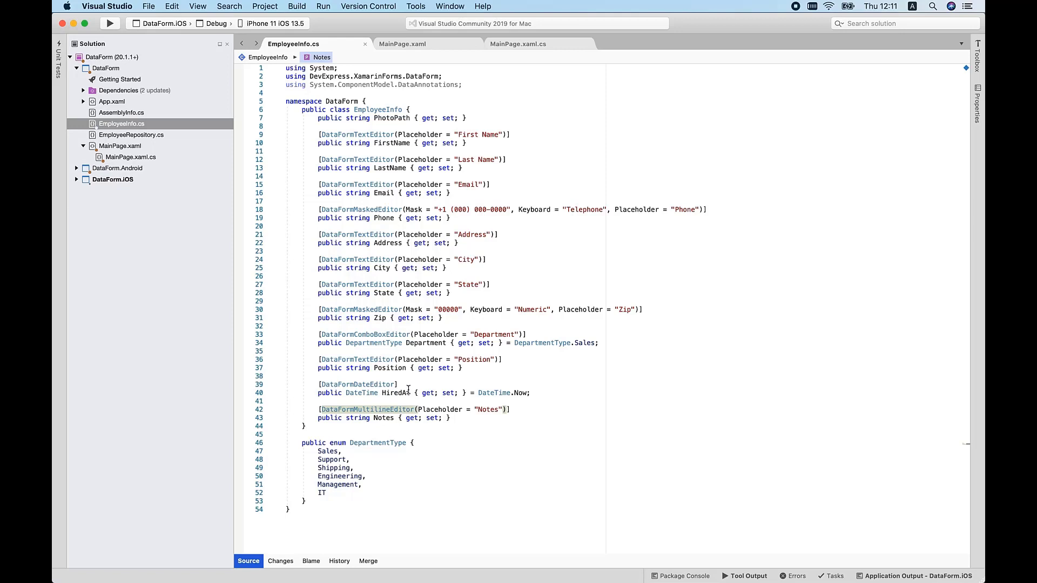
Show MainPage.xaml's DataFormView for the hidden labels and custom PhotoPath image item
left_click(402, 43)
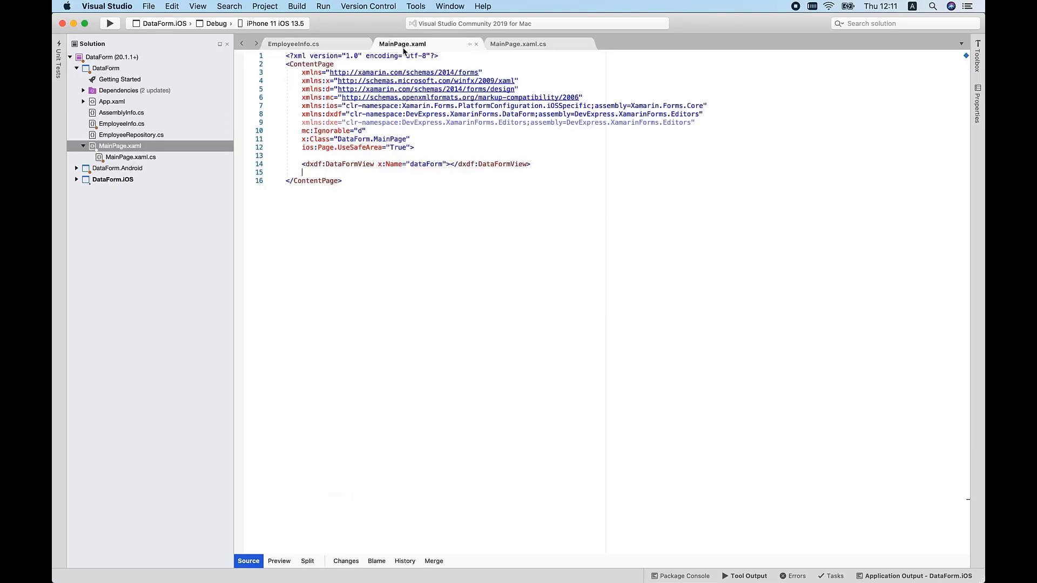
mouse_move(403, 43)
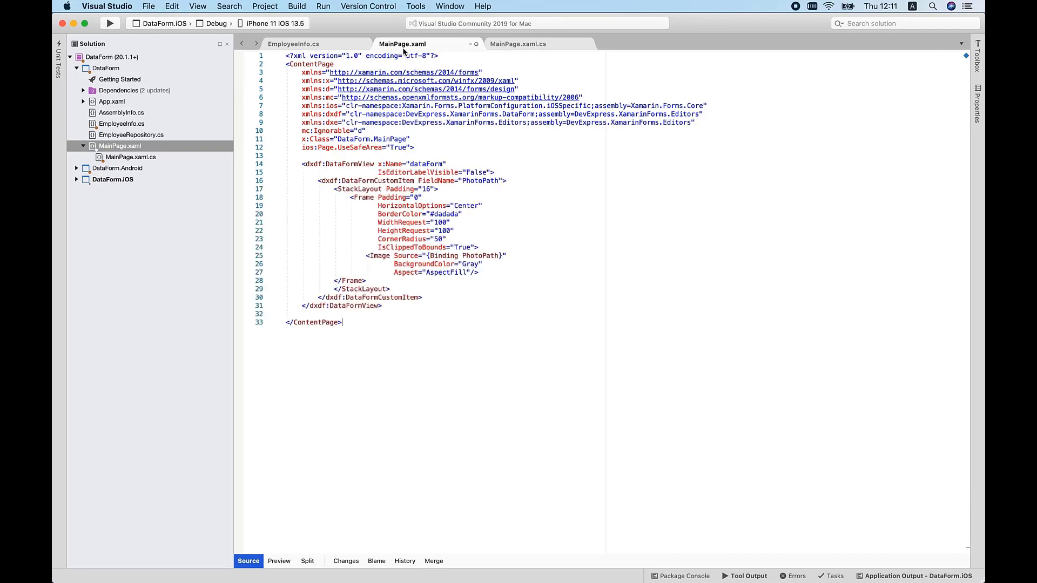
mouse_move(436, 181)
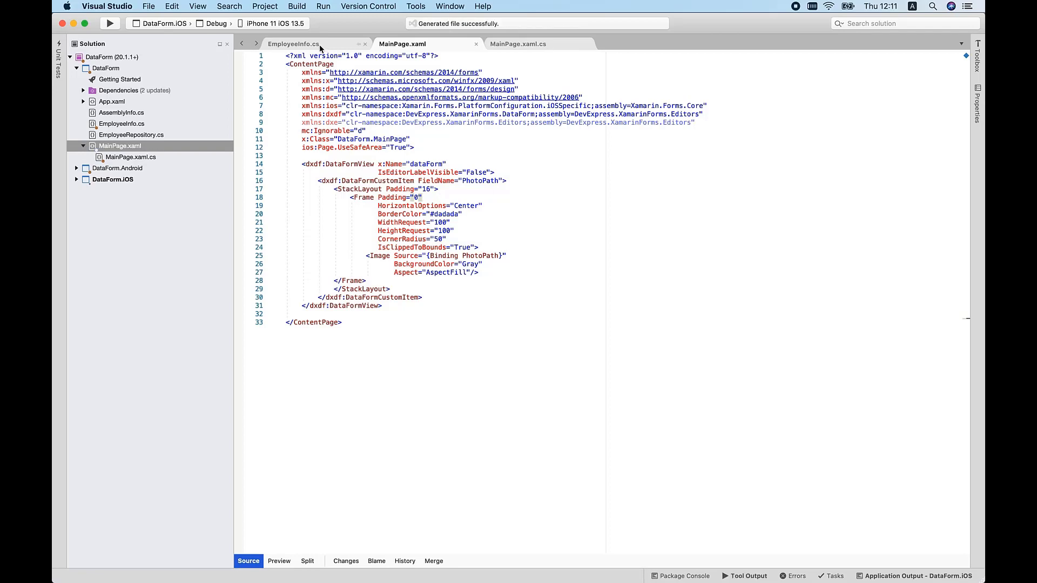
Review the DataFormDisplayOptions group names on EmployeeInfo, starting with FirstName's Name group
left_click(294, 44)
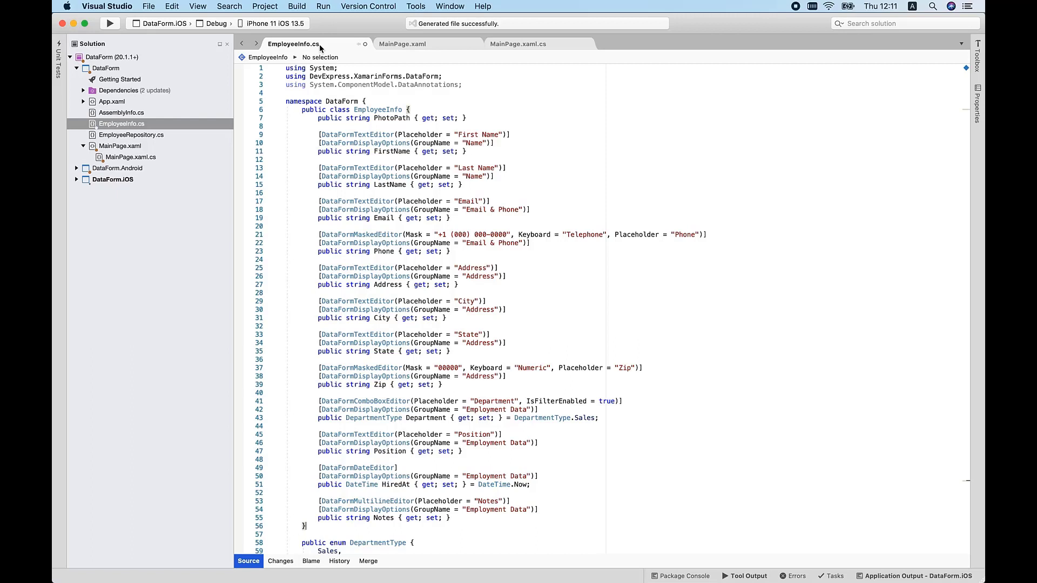
left_click(394, 109)
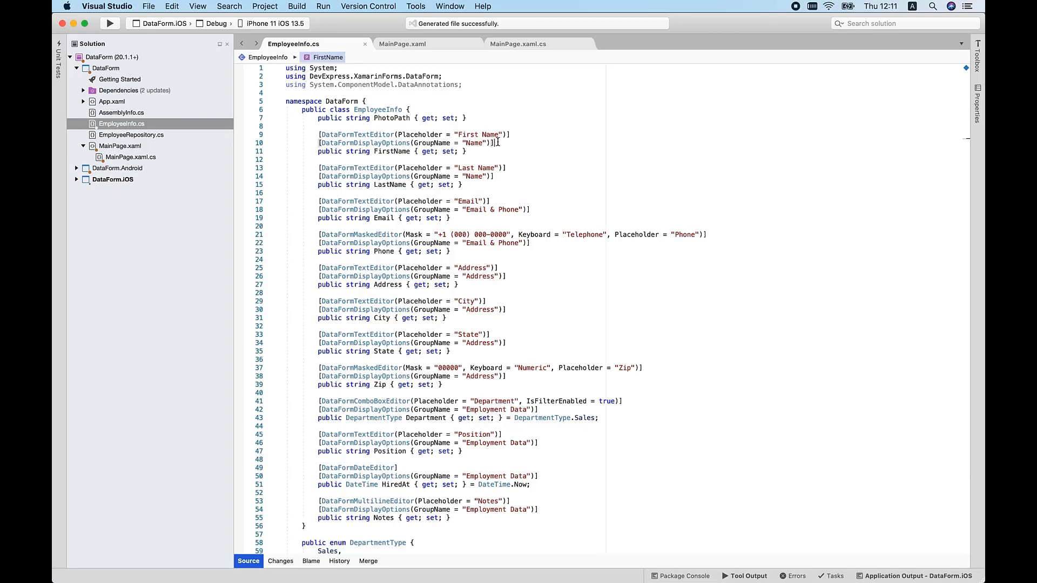
mouse_move(496, 281)
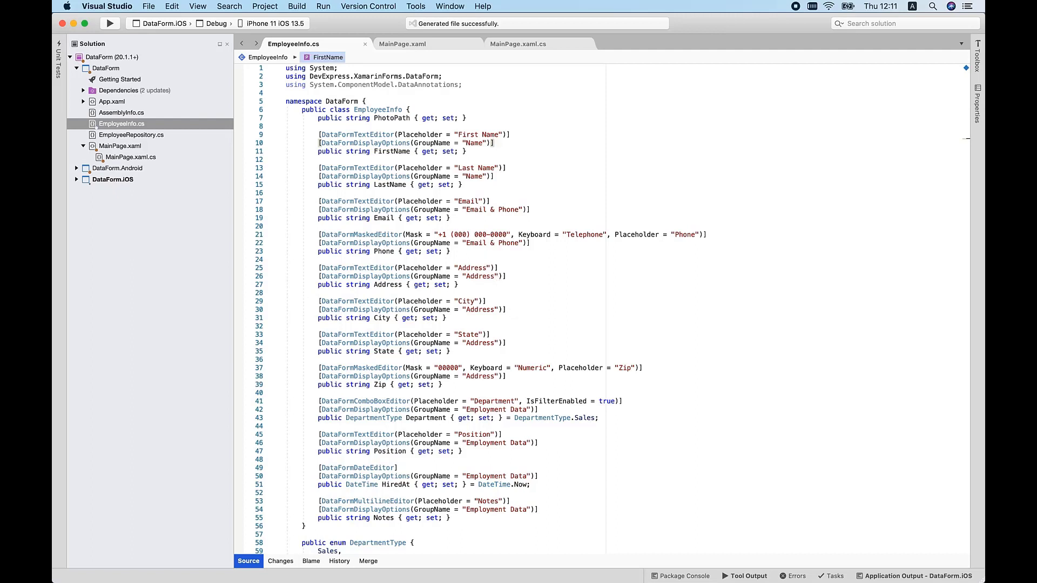
Run the grouped form in the simulator and check the masked Phone field's numeric keypad
left_click(111, 23)
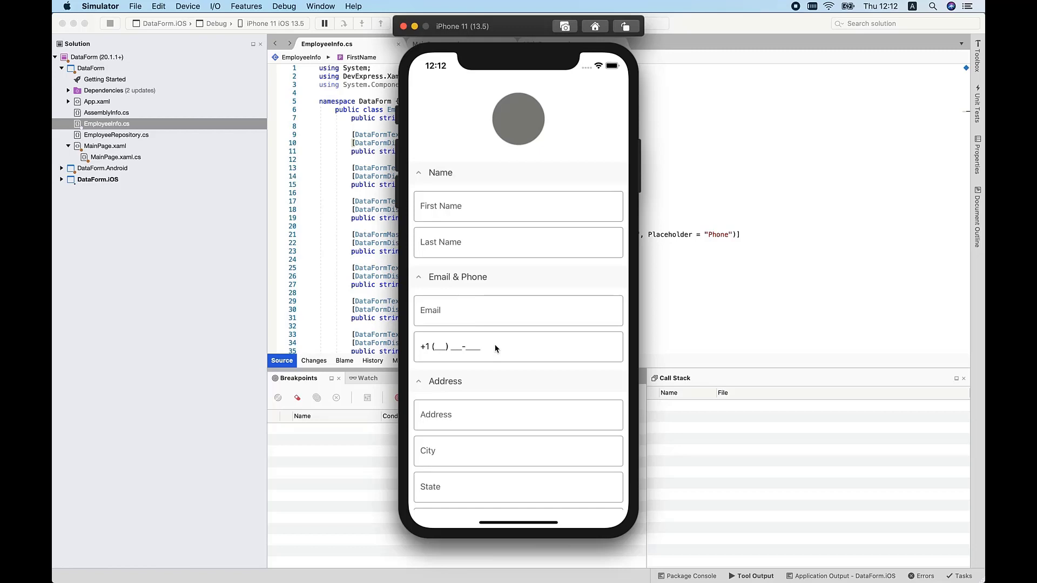
left_click(517, 347)
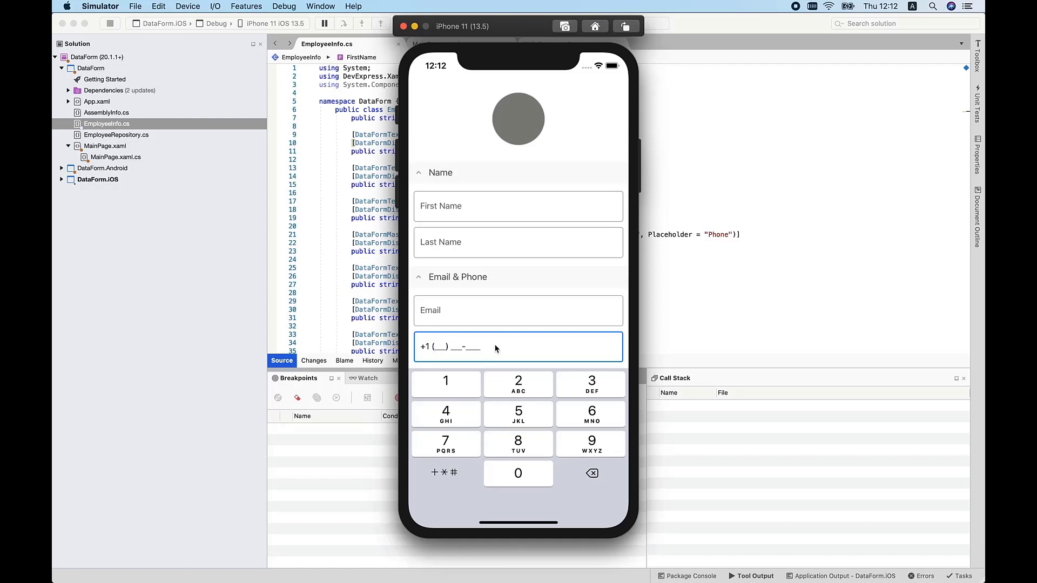
left_click(518, 385)
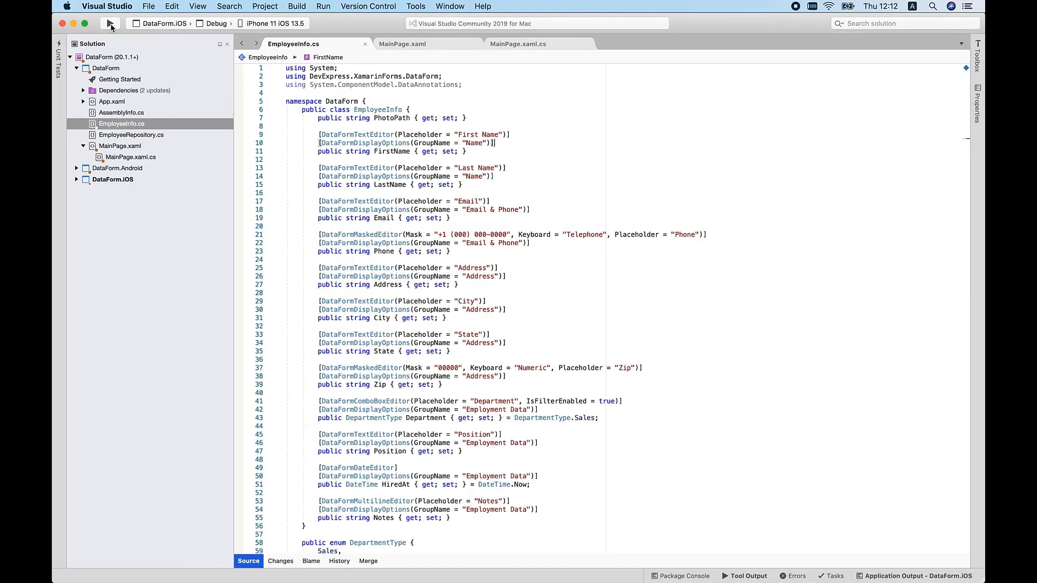
Show MainPage.xaml's editor style resources and filled, gray-header DataFormView settings
left_click(402, 43)
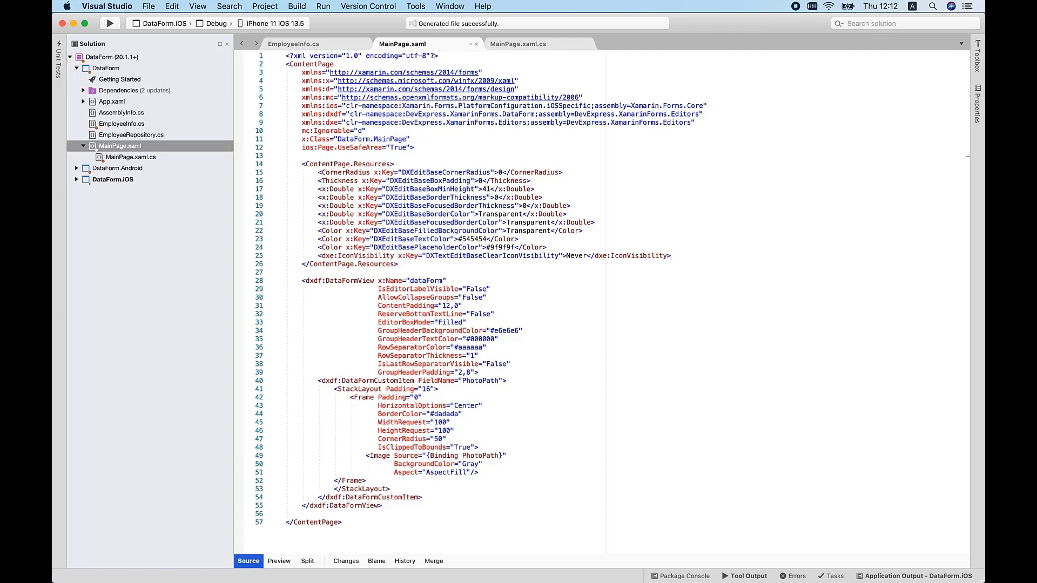
Show EmployeeInfo.cs where Email gains a RegularExpression validation attribute
left_click(415, 148)
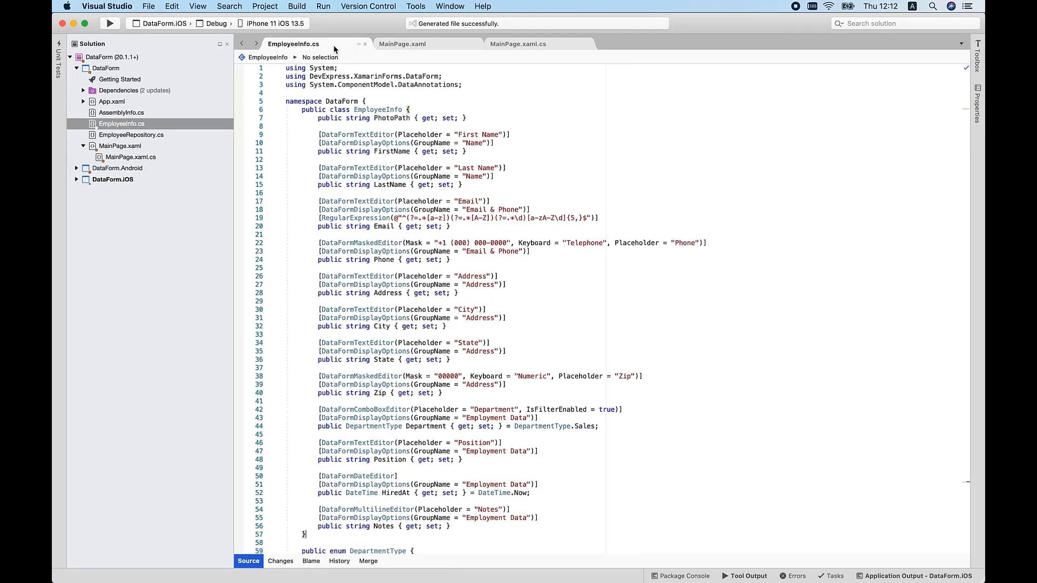
Review the Email regex, then MainPage.xaml's LostFocus ValidationMode and CommitMode settings
left_click(601, 217)
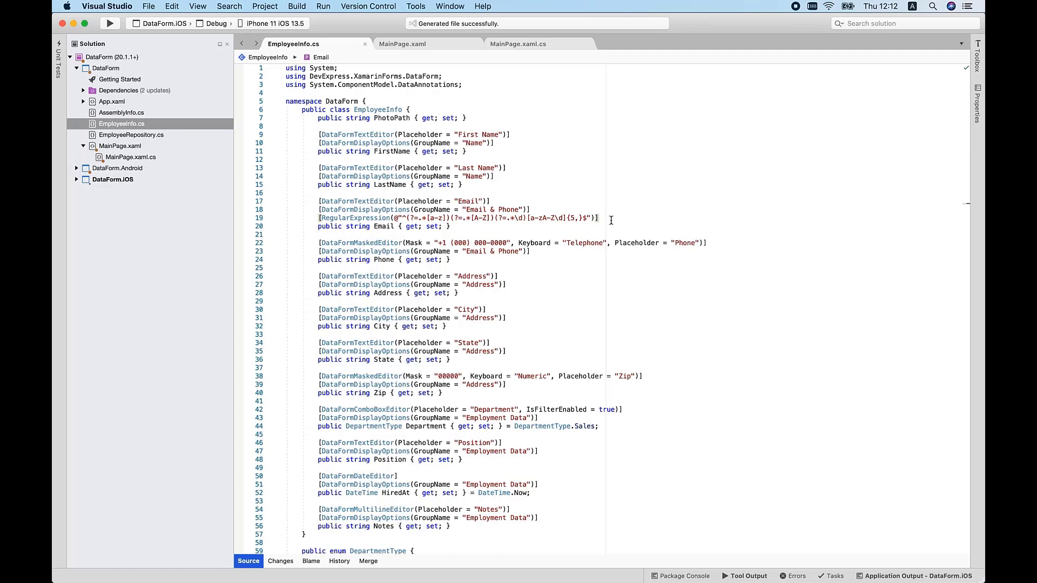
left_click(402, 44)
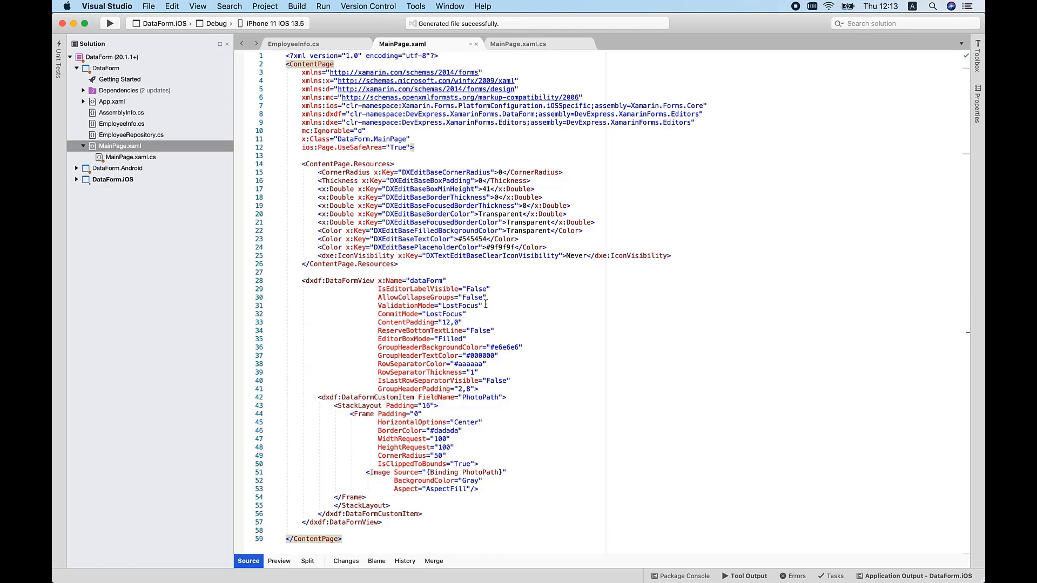
mouse_move(466, 318)
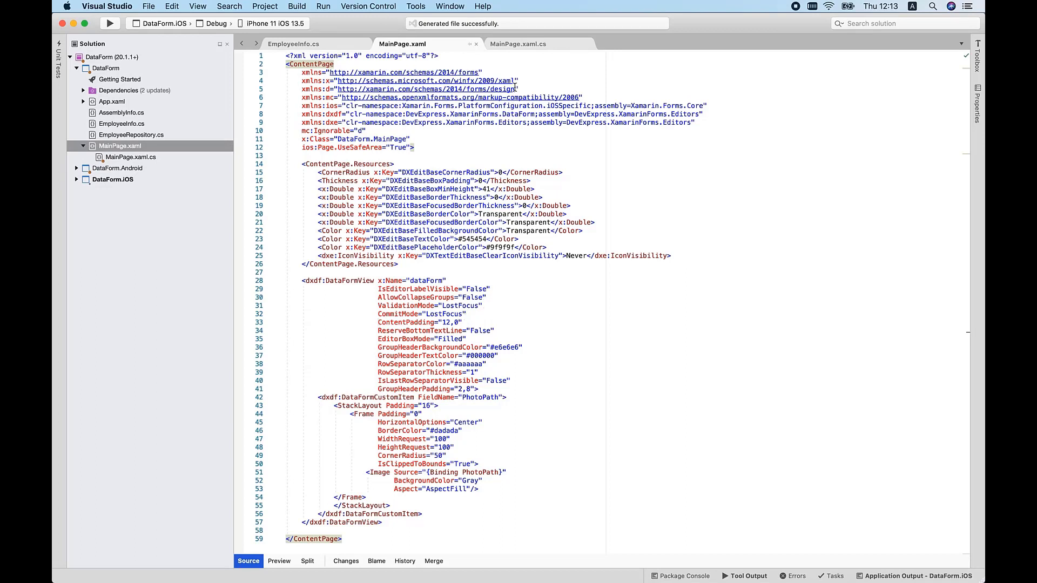
Review MainPage.xaml.cs loading the first employee into DataObject, then build and run the iOS app
left_click(519, 43)
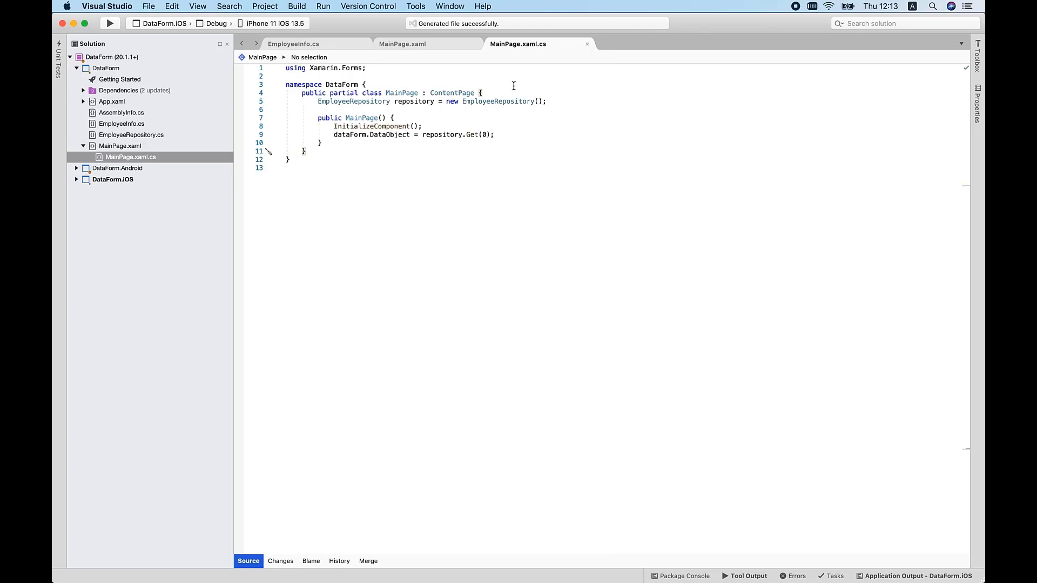
mouse_move(419, 110)
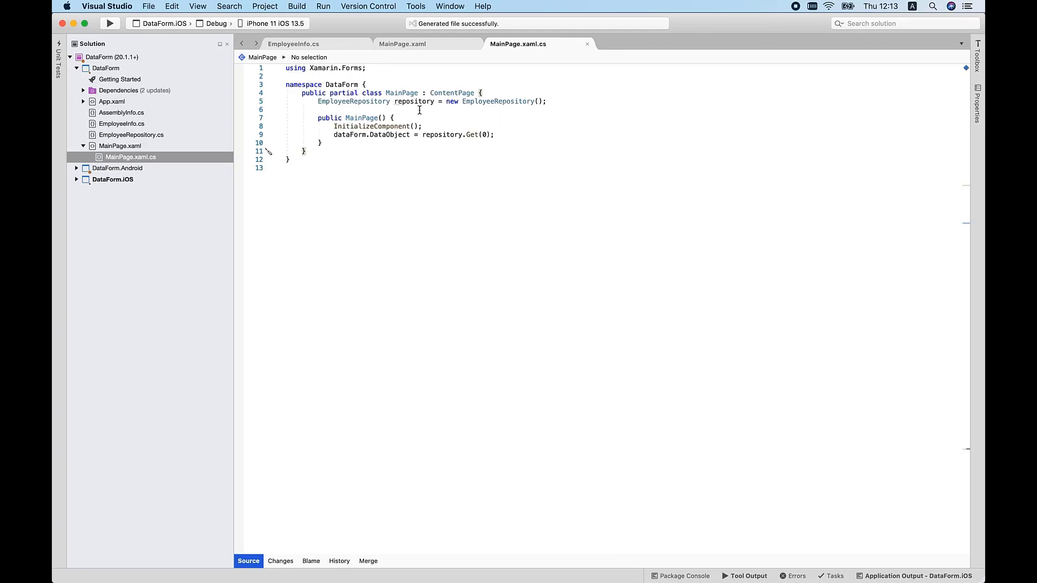
left_click(110, 23)
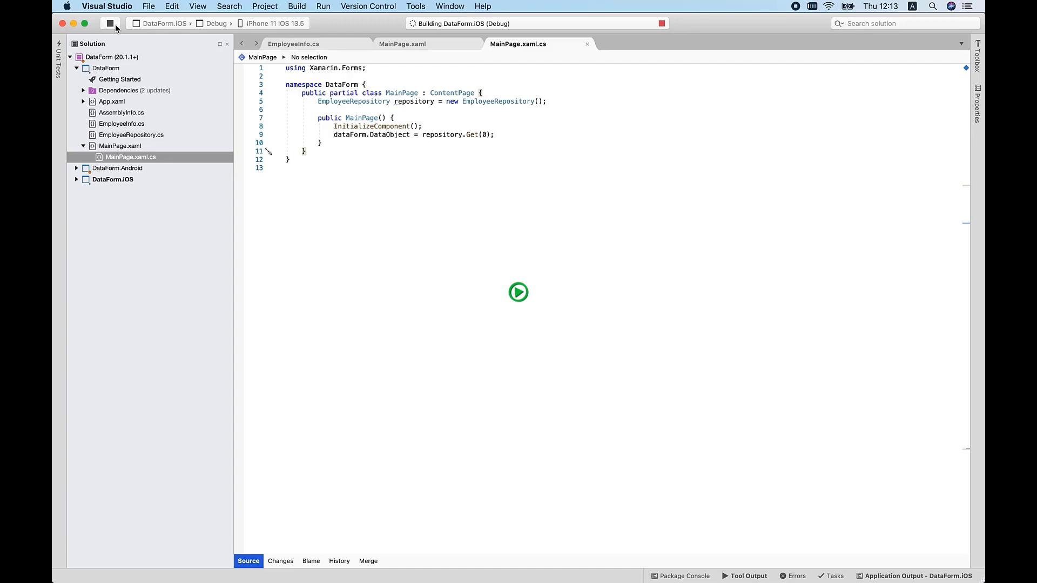
left_click(518, 292)
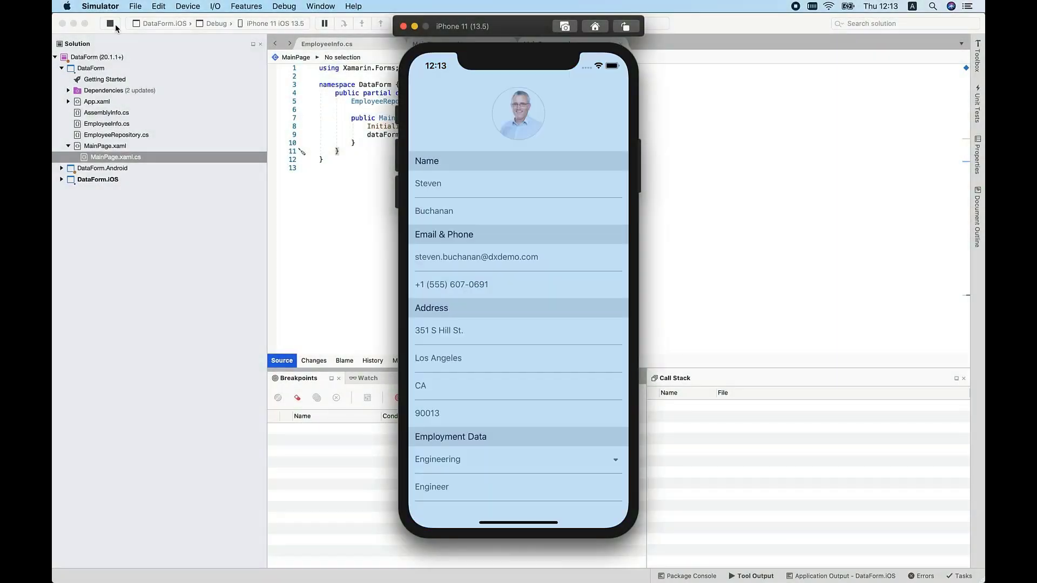
left_click(110, 23)
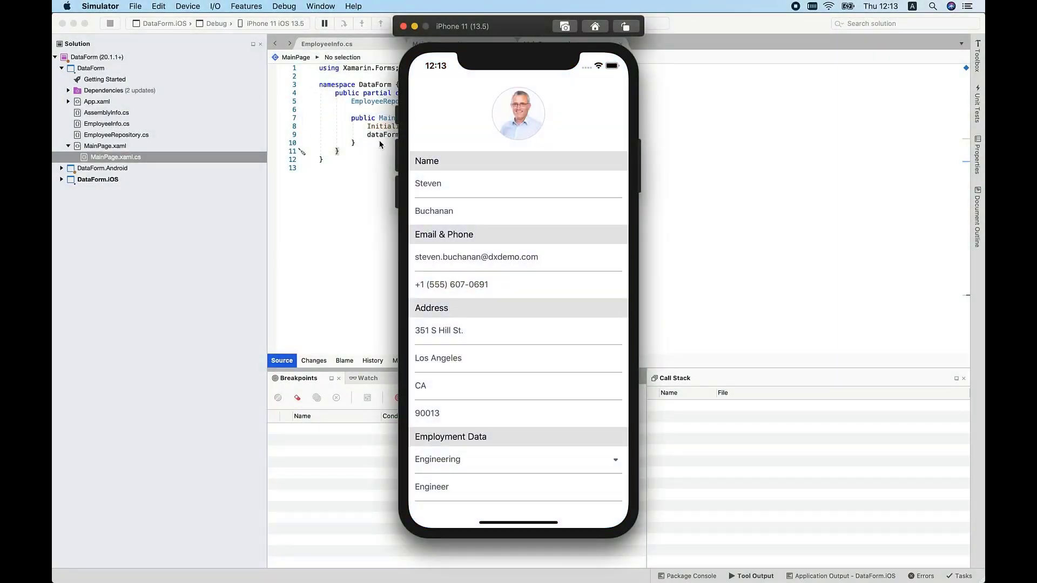
left_click(476, 257)
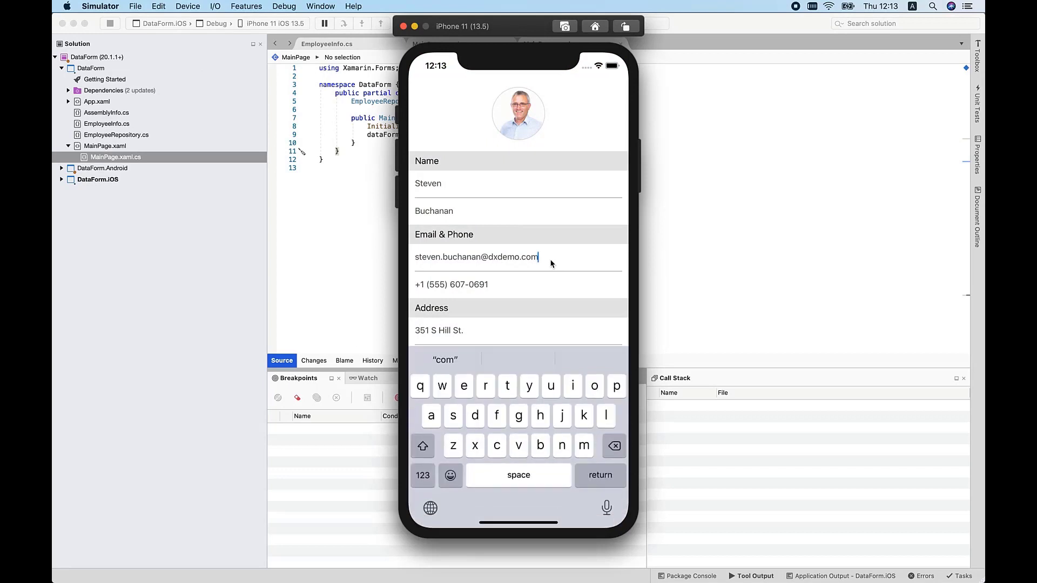
left_click(614, 444)
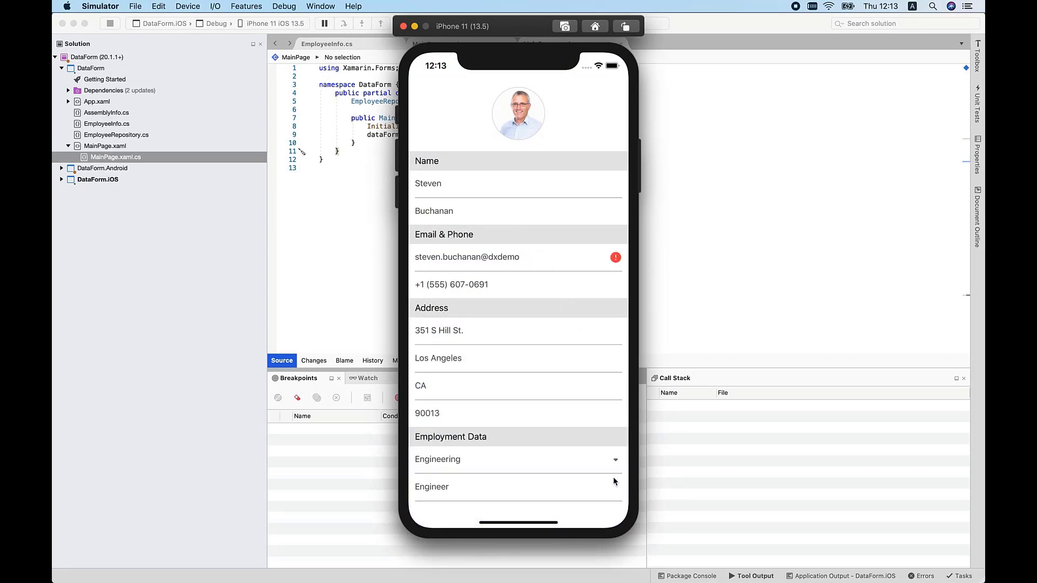
mouse_move(615, 267)
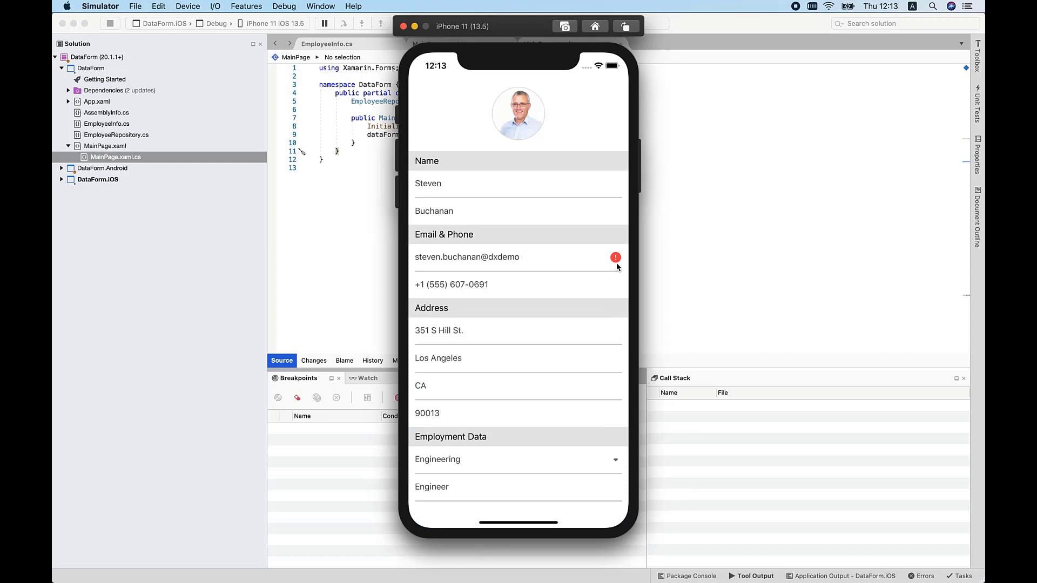
mouse_move(523, 241)
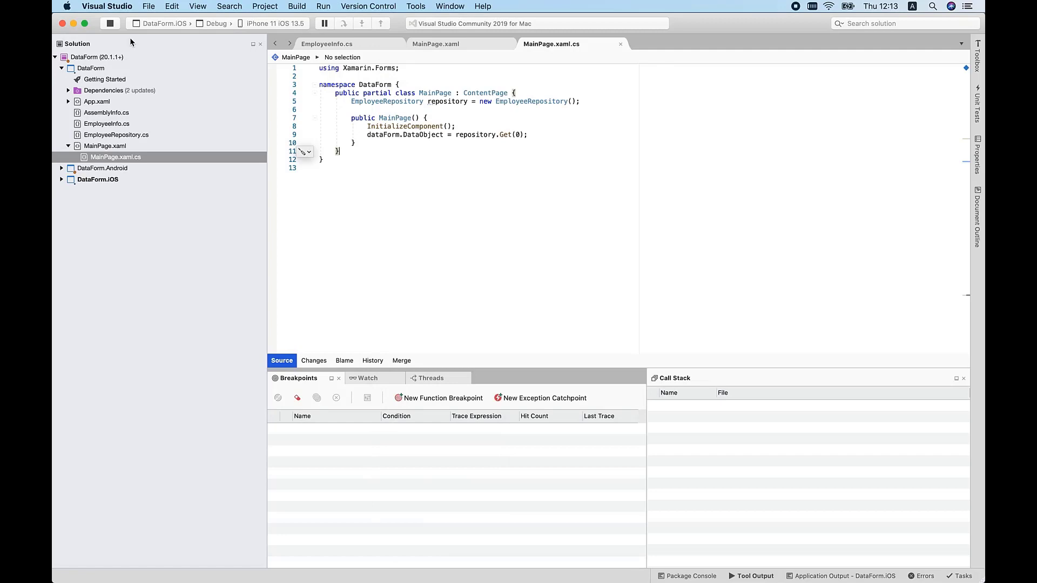
left_click(110, 22)
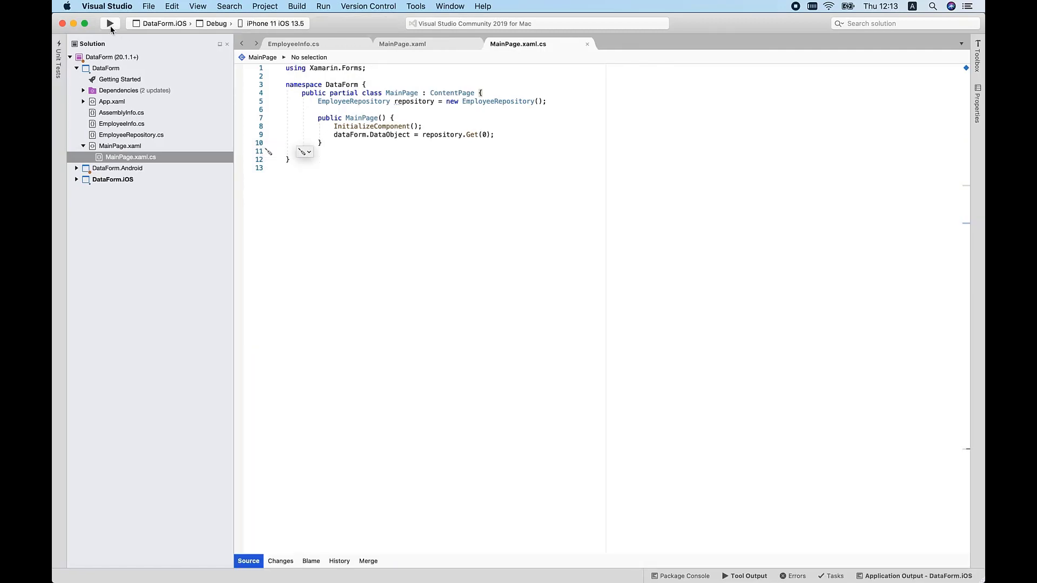
mouse_move(466, 5)
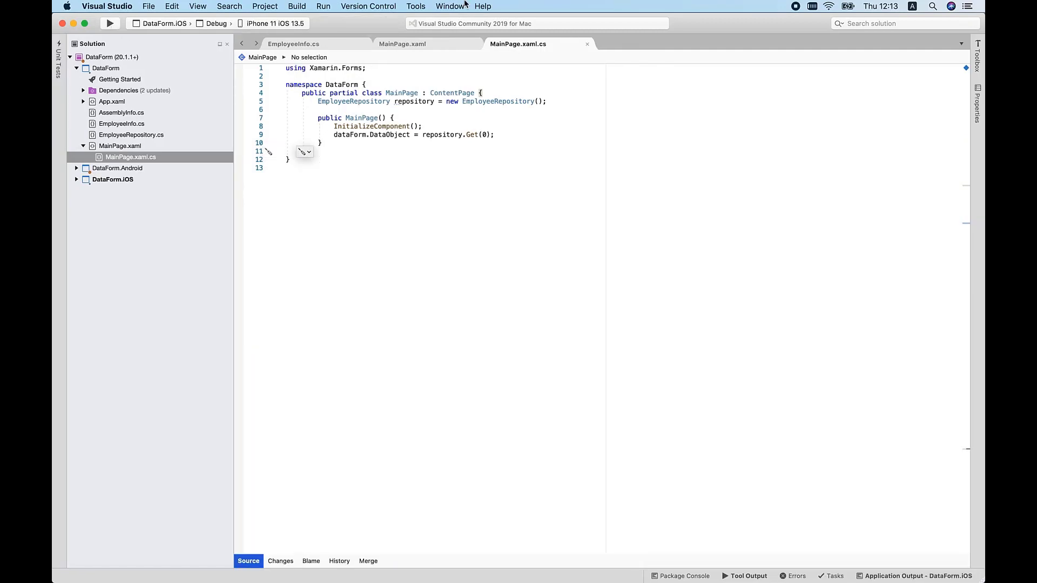